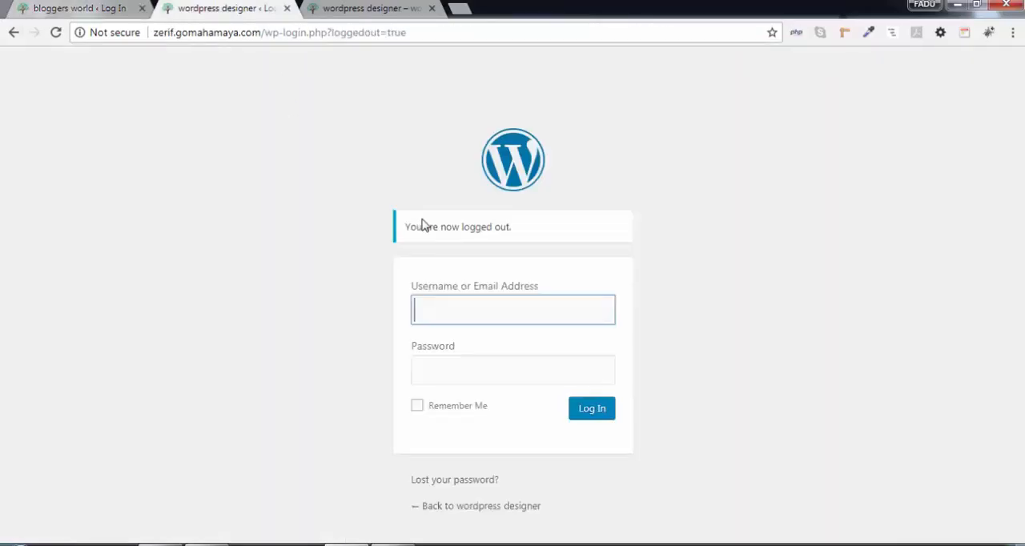
# Step: Submit the admin login credentials, retrying after the password error, to reach the dashboard
pyautogui.click(592, 407)
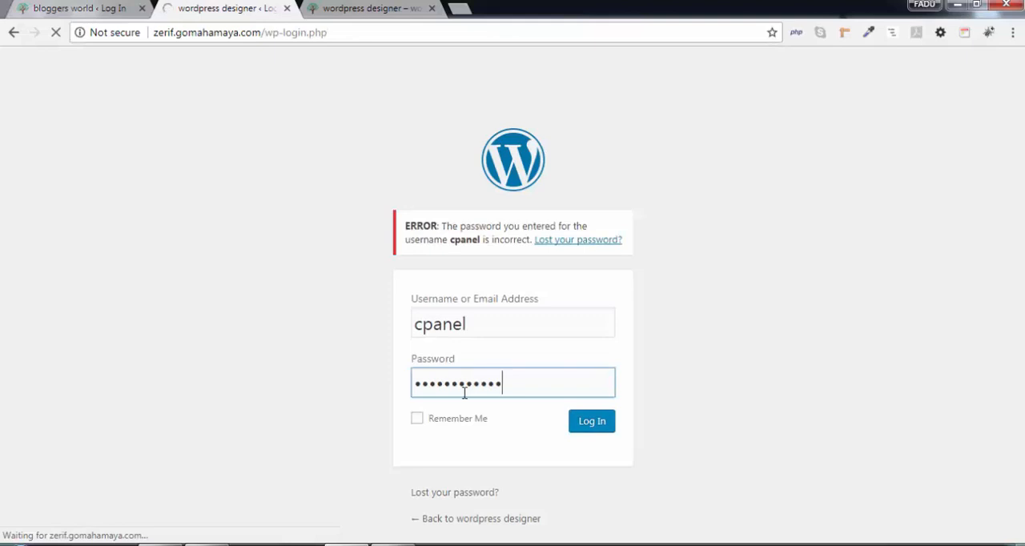
pyautogui.click(591, 421)
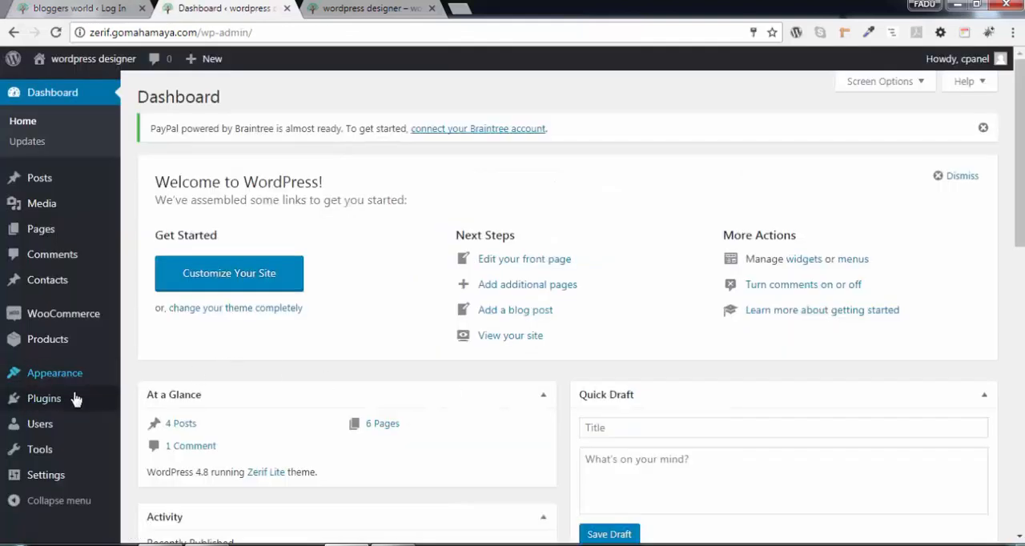
pyautogui.moveTo(44, 398)
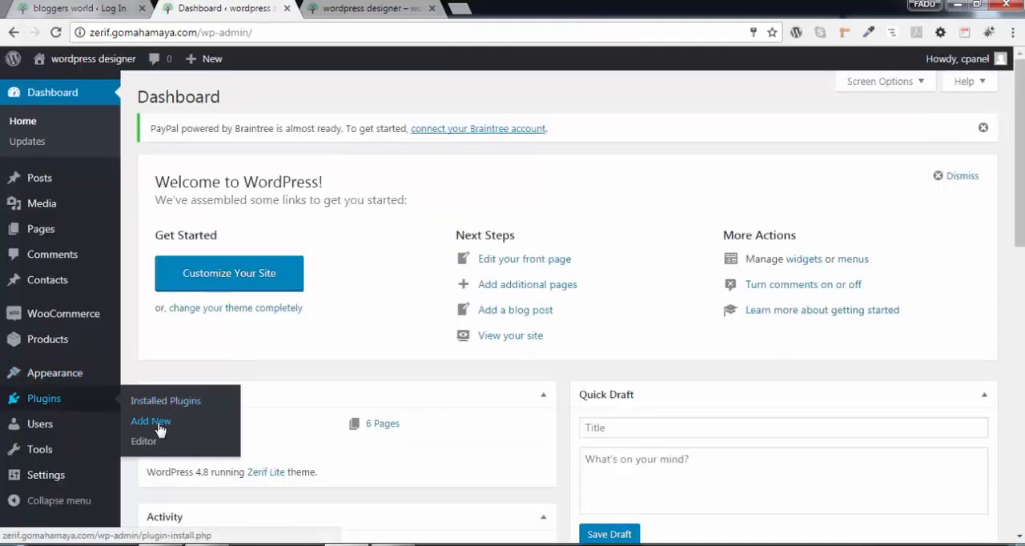
# Step: Search Plugins > Add New for 'easy login styler'
pyautogui.click(151, 421)
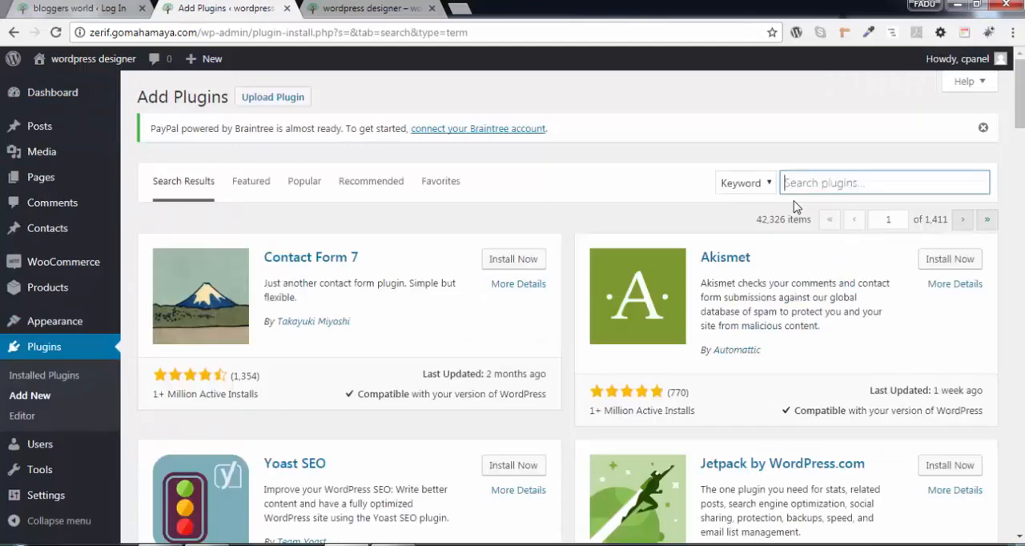
pyautogui.write('easy login styler')
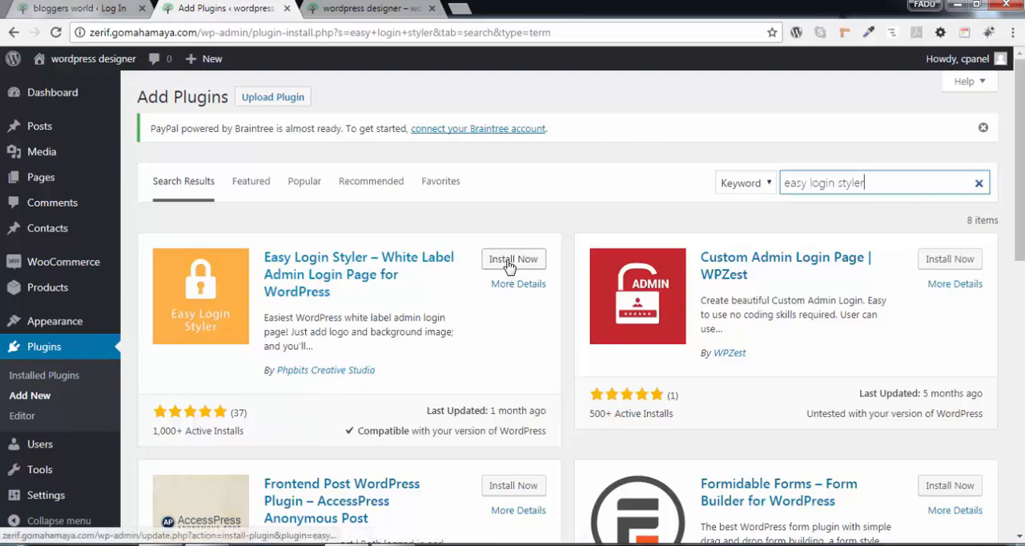
# Step: Install and activate Easy Login Styler, then open its Settings page
pyautogui.click(514, 259)
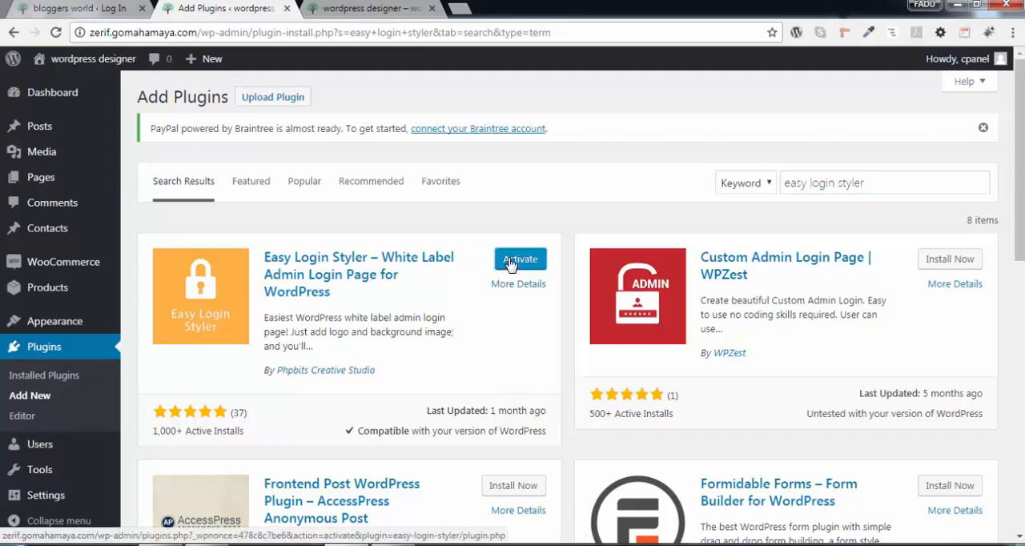
pyautogui.click(520, 259)
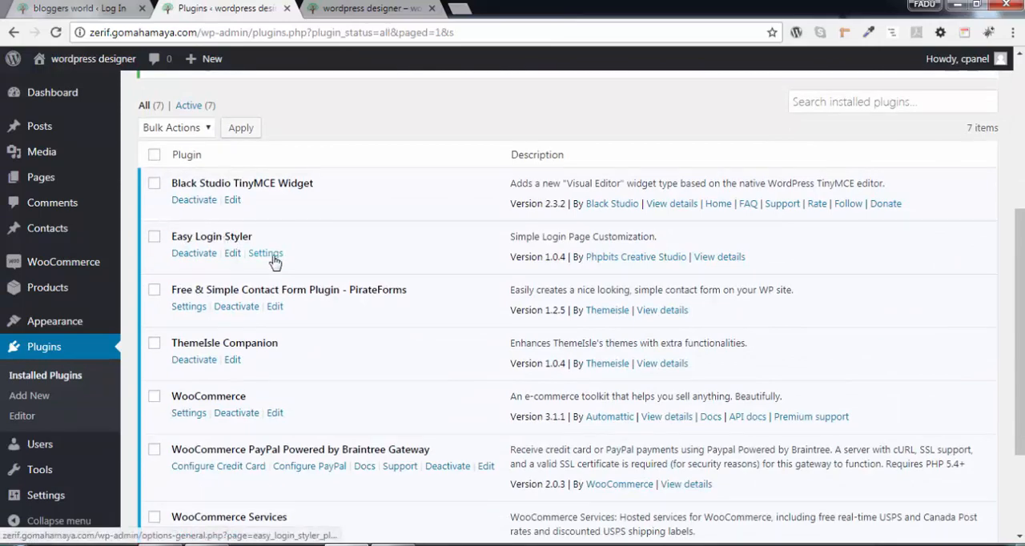
pyautogui.click(265, 253)
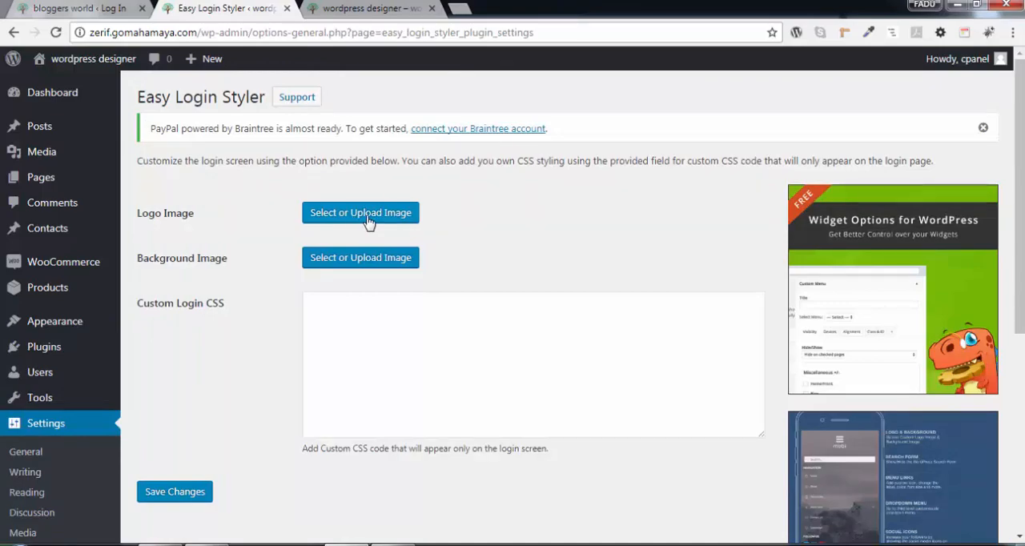
# Step: Upload the tree image gomahamaya-favicon 1 and use it as the login logo
pyautogui.click(361, 212)
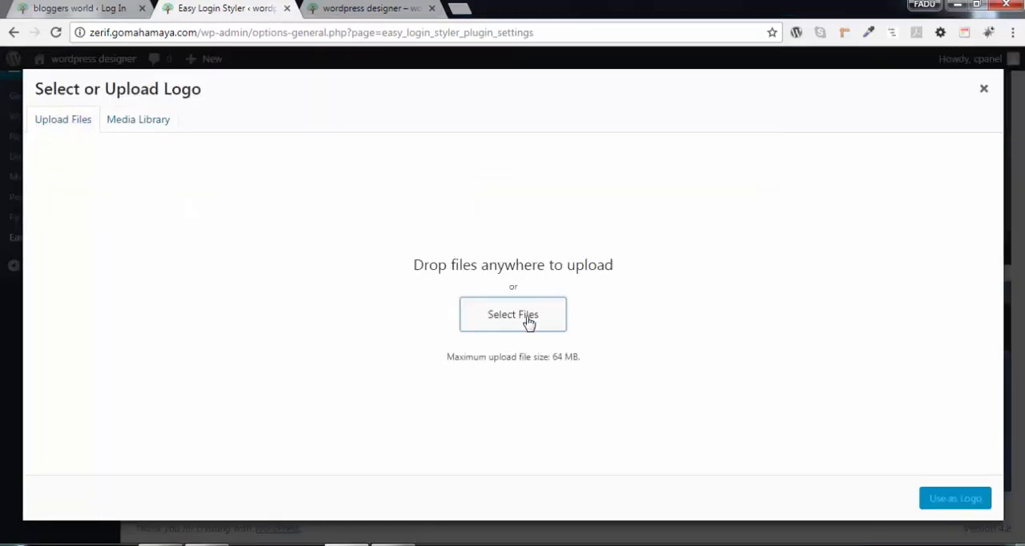
pyautogui.click(512, 314)
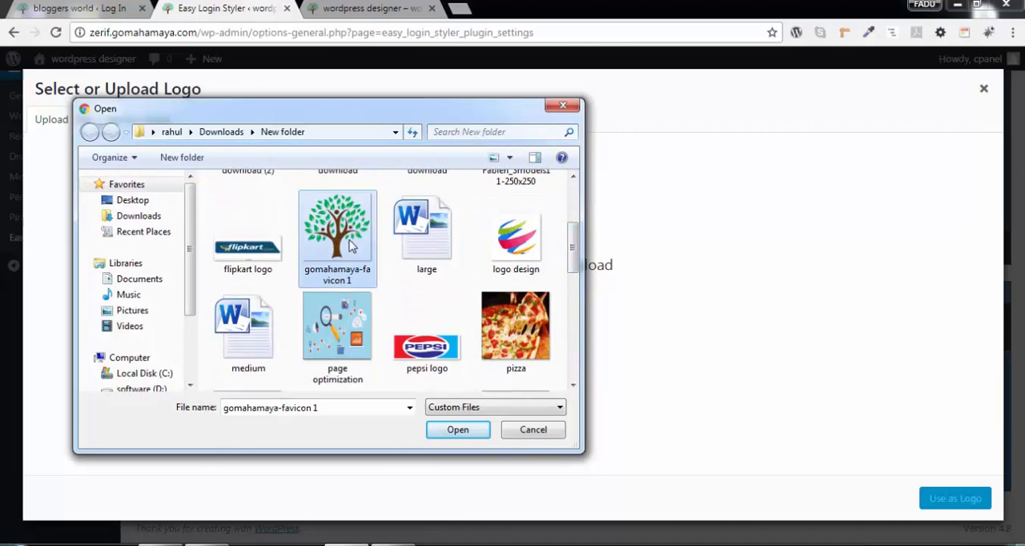
pyautogui.moveTo(341, 248)
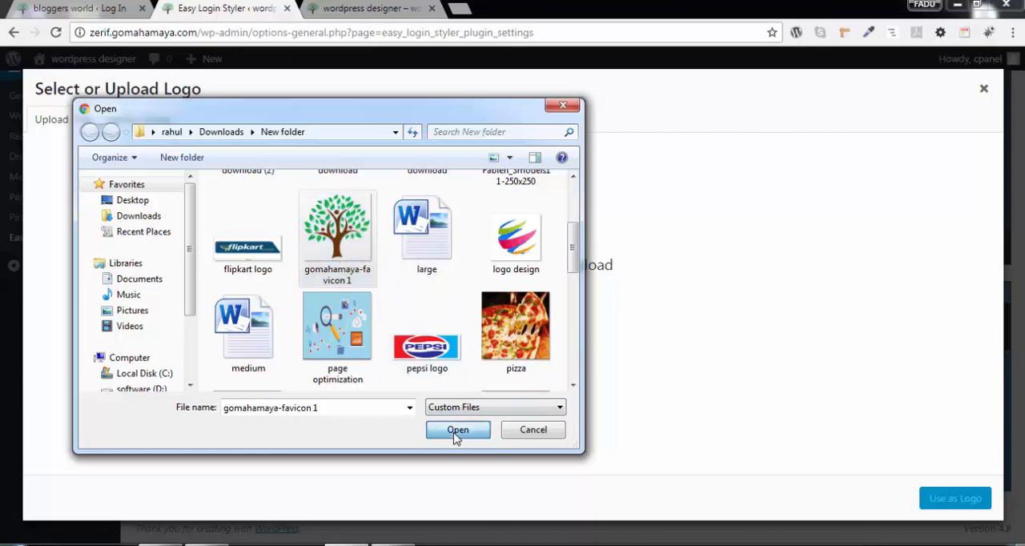
pyautogui.click(458, 430)
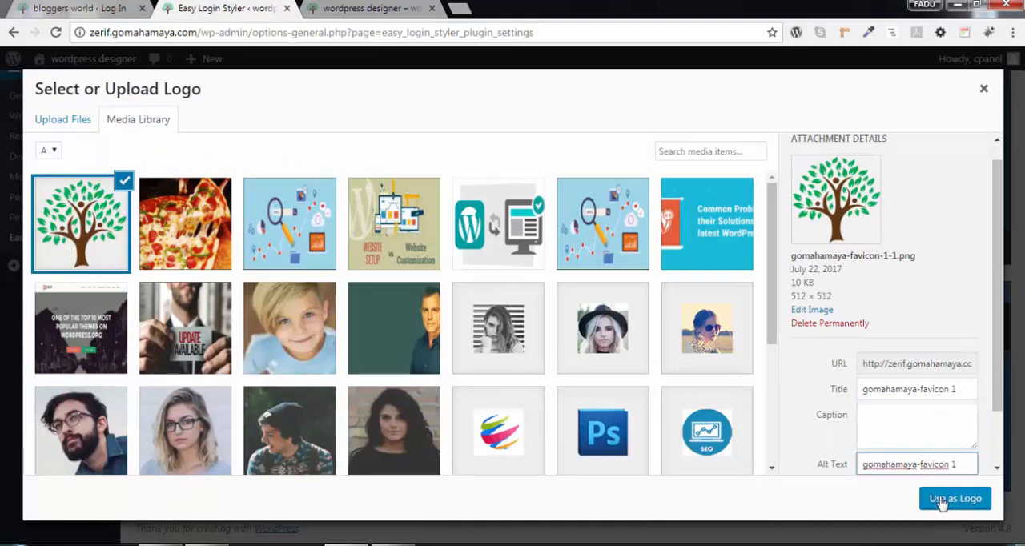
pyautogui.click(955, 498)
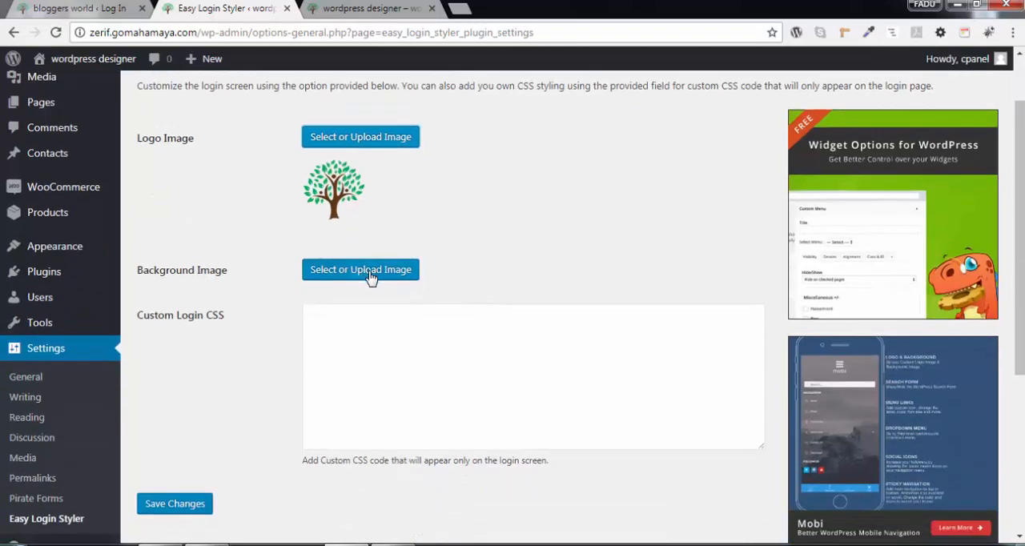
# Step: Upload 'wordpress login image' (blue pebbles with butterfly) as the login background image
pyautogui.click(361, 269)
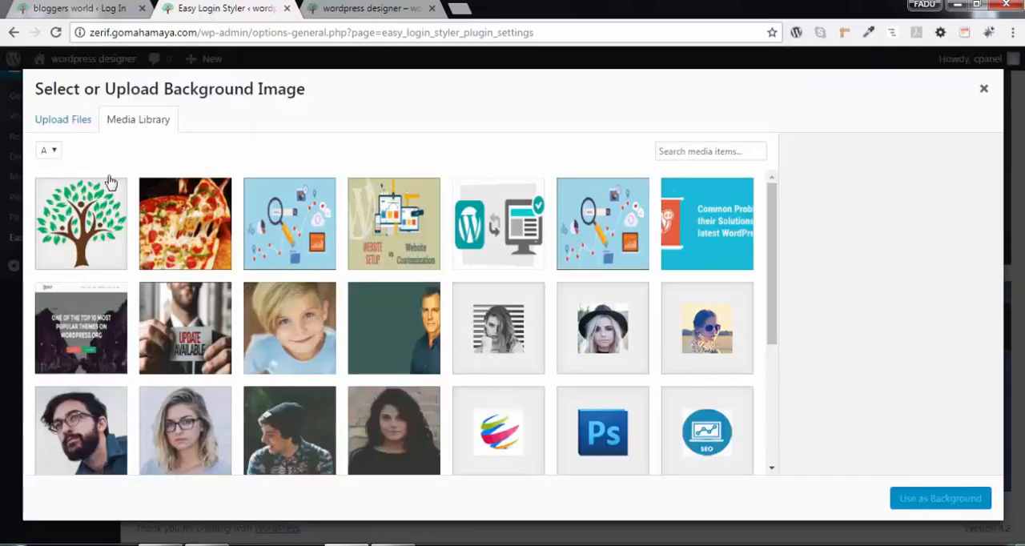
pyautogui.click(62, 119)
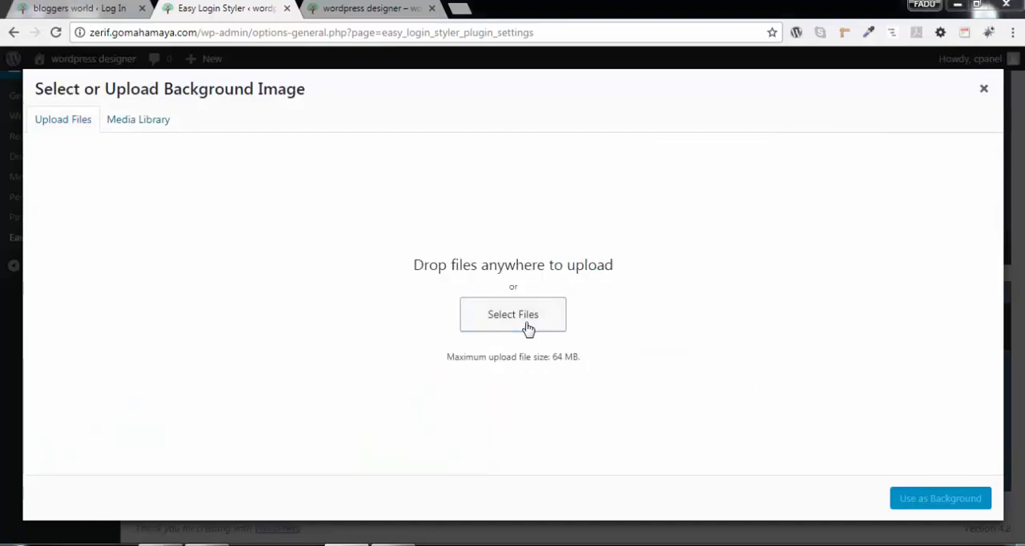
pyautogui.click(512, 314)
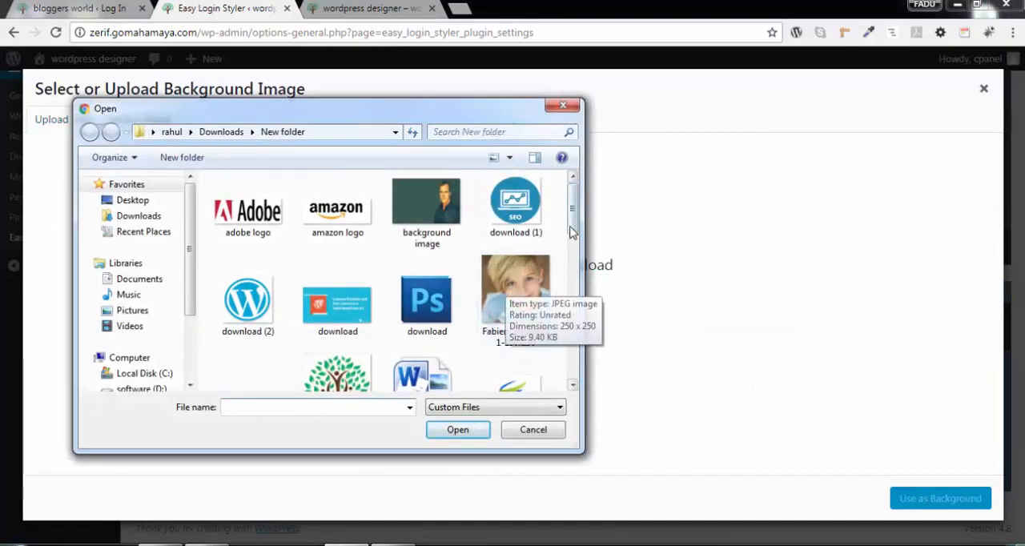
pyautogui.scroll(-3)
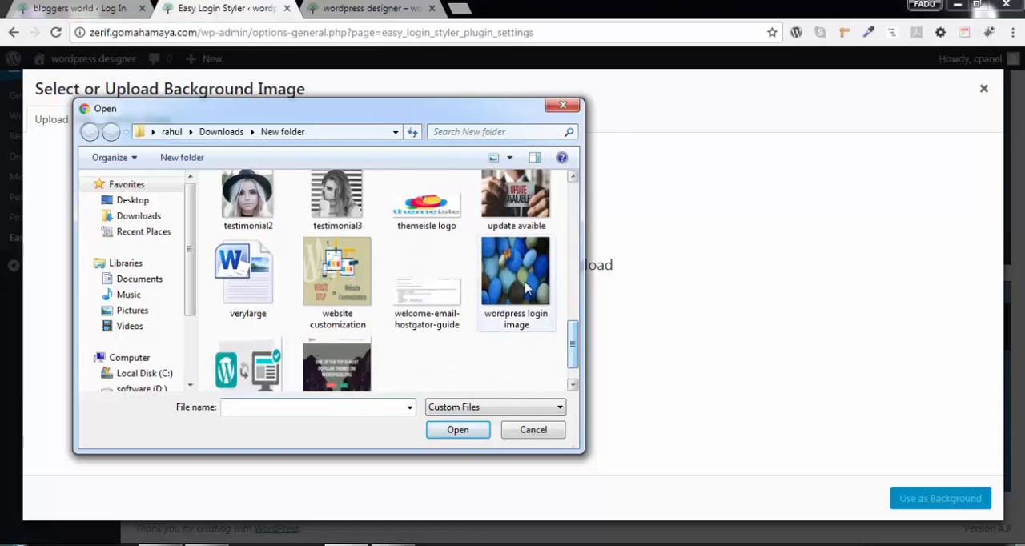
pyautogui.click(516, 272)
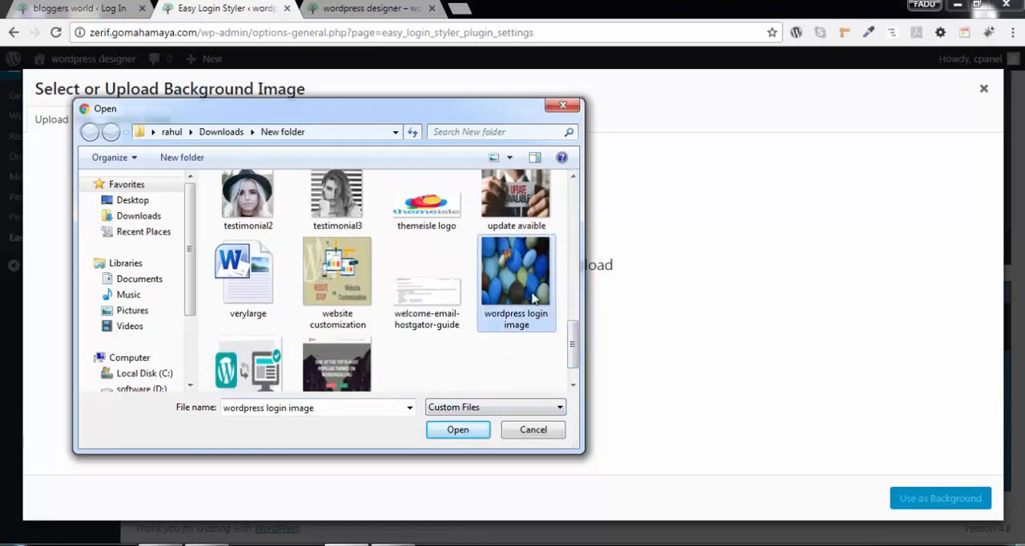
pyautogui.moveTo(525, 277)
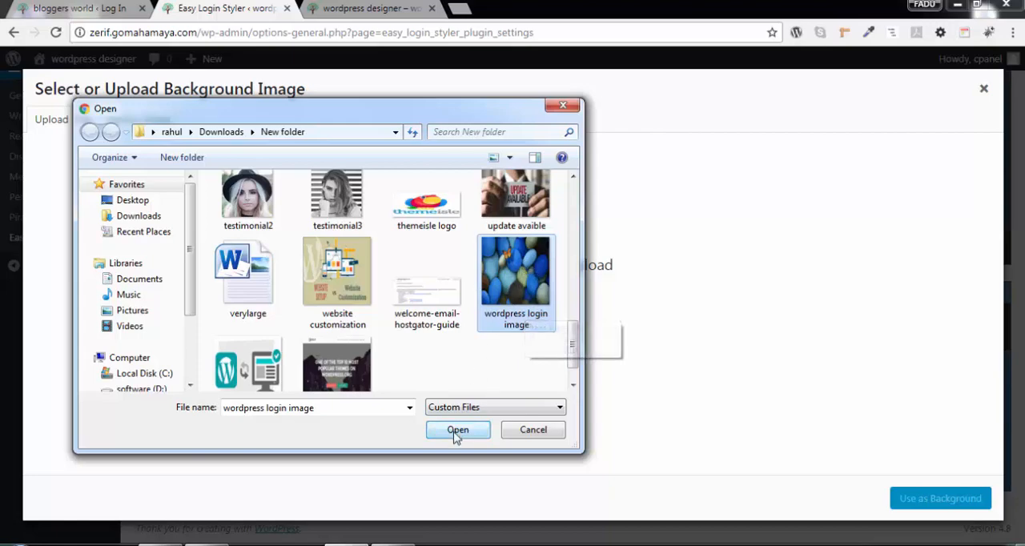
pyautogui.click(457, 430)
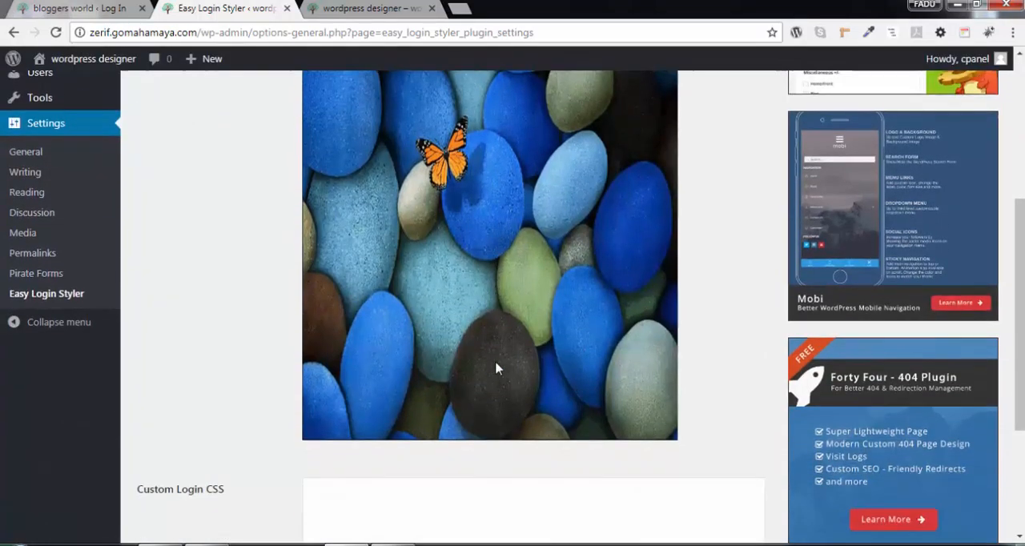
# Step: Save the Easy Login Styler settings and log out to view the restyled login page
pyautogui.scroll(-3)
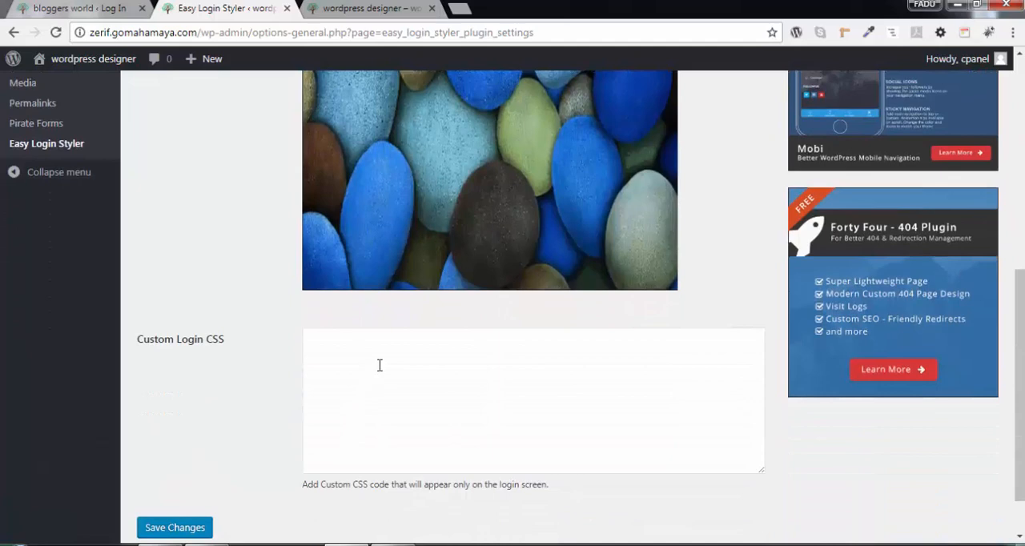
pyautogui.click(528, 382)
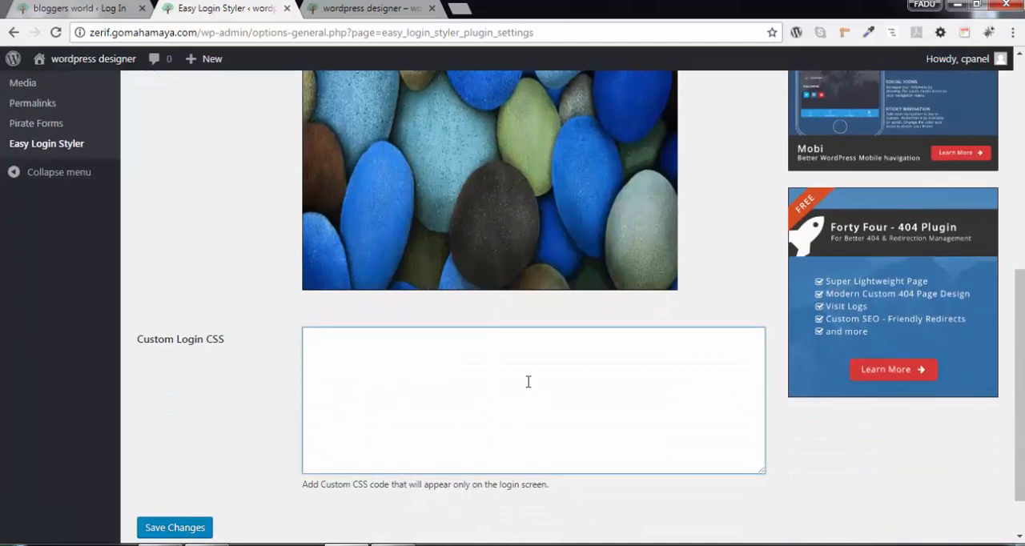
pyautogui.scroll(-3)
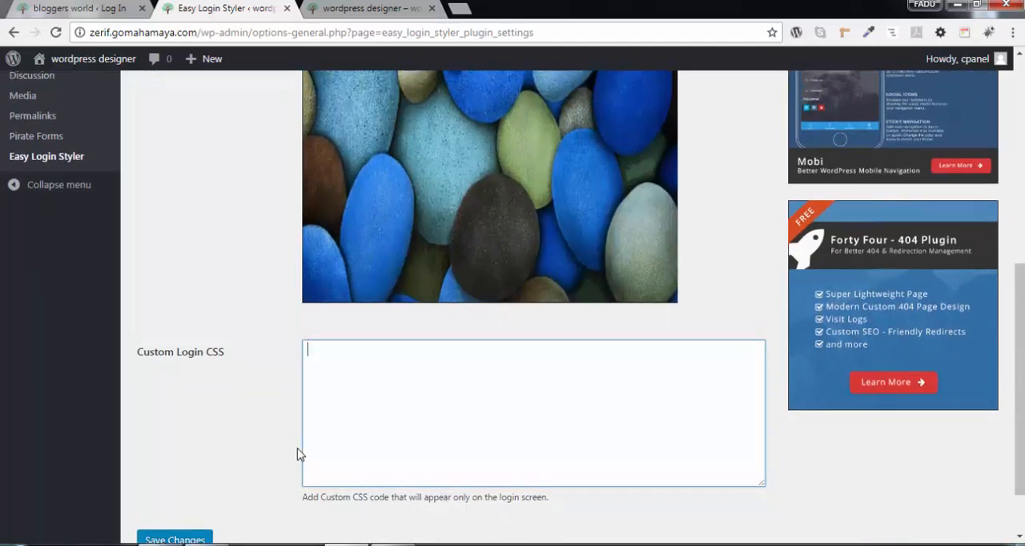
pyautogui.click(175, 465)
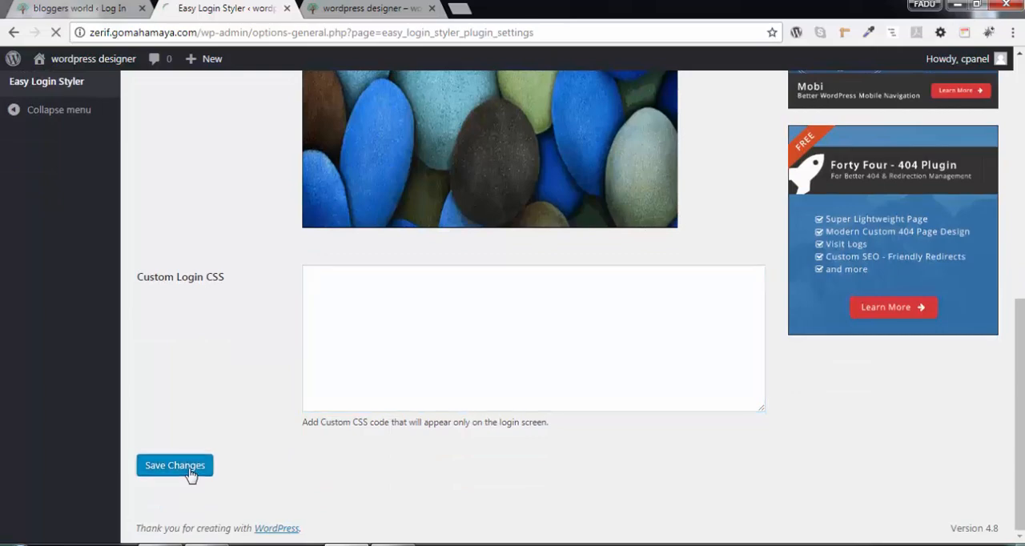
pyautogui.click(175, 465)
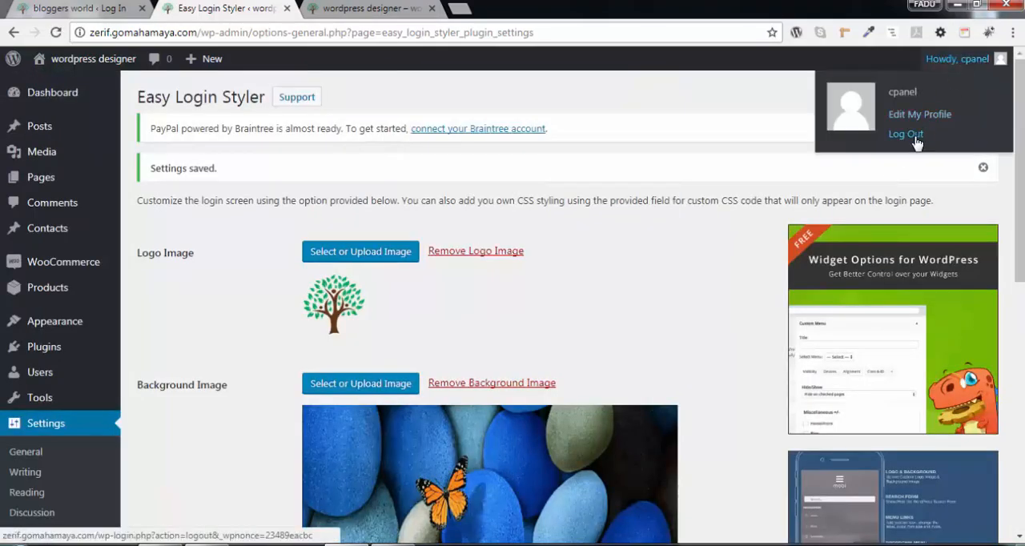
pyautogui.click(906, 134)
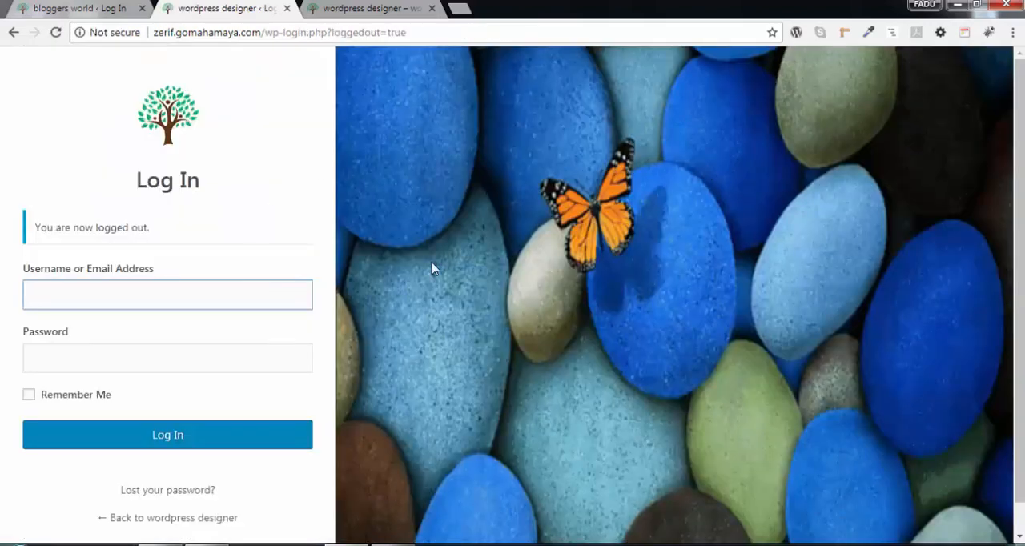